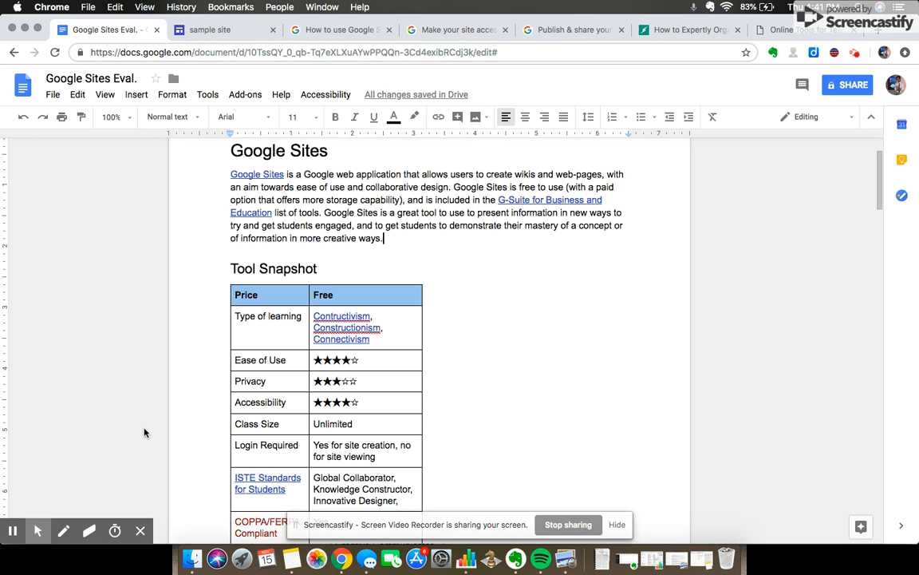
mouse_move(178, 181)
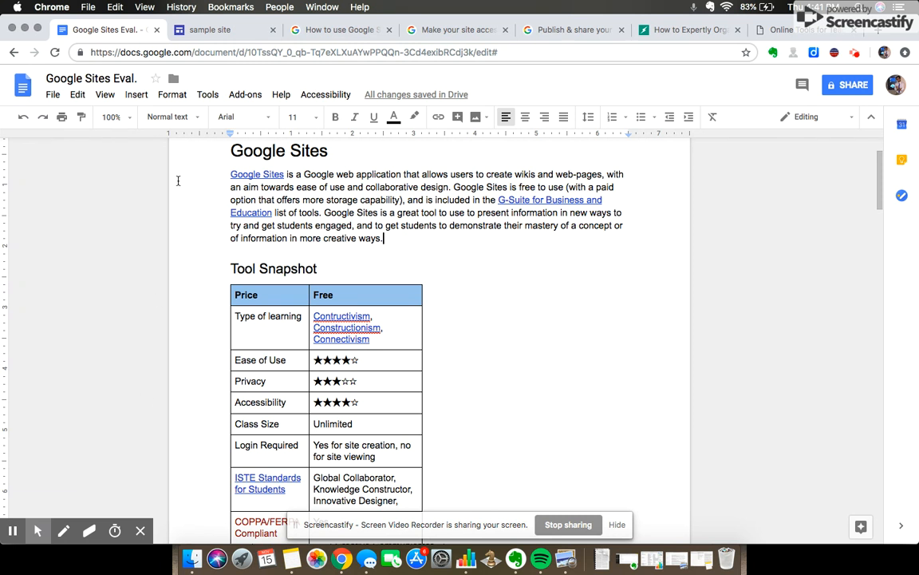
Step: Switch to the blank sample site editor and show its themes, such as Simple and Aristotle
left_click(211, 30)
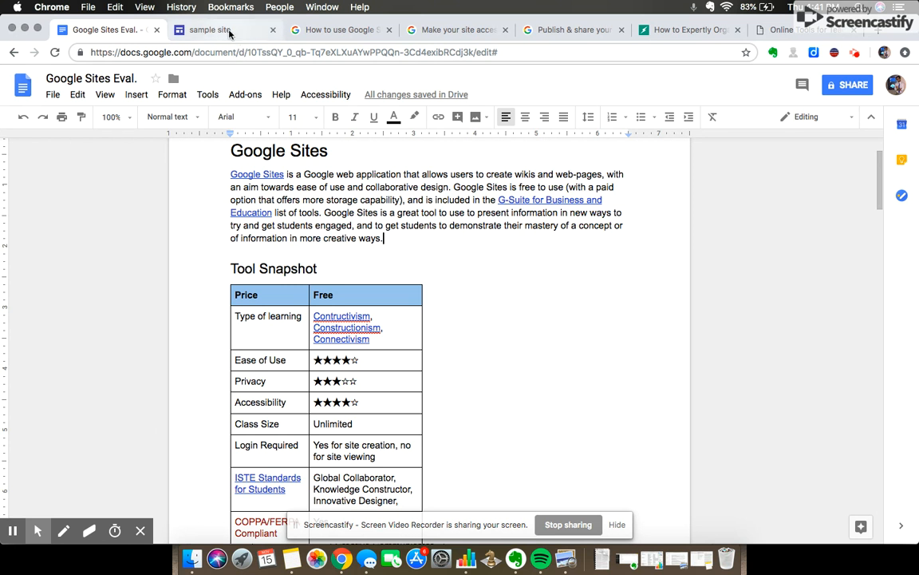
left_click(224, 29)
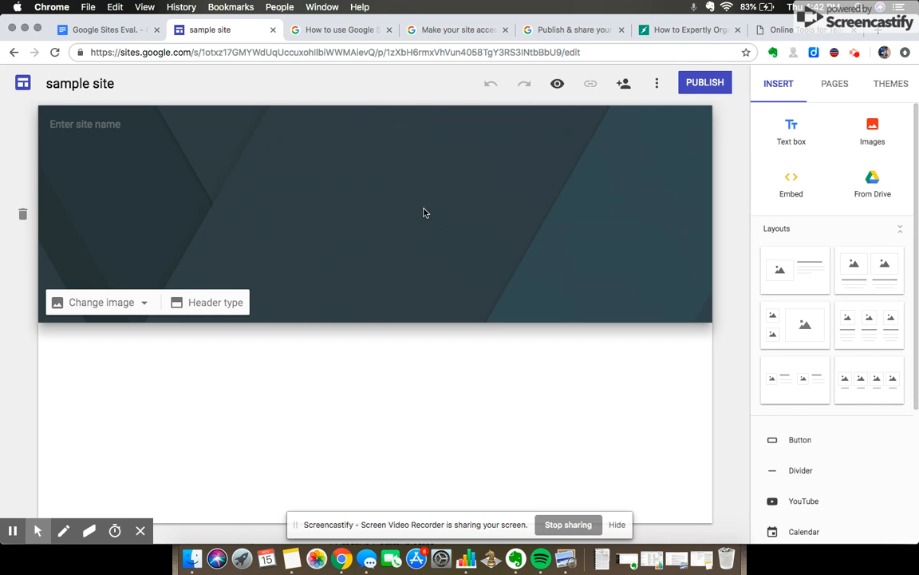
left_click(890, 83)
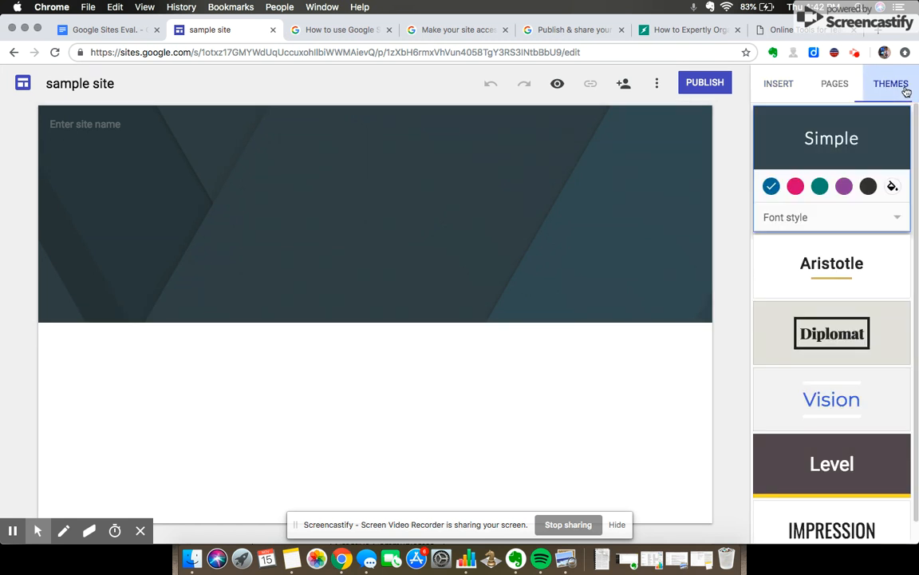
scroll("down", 3)
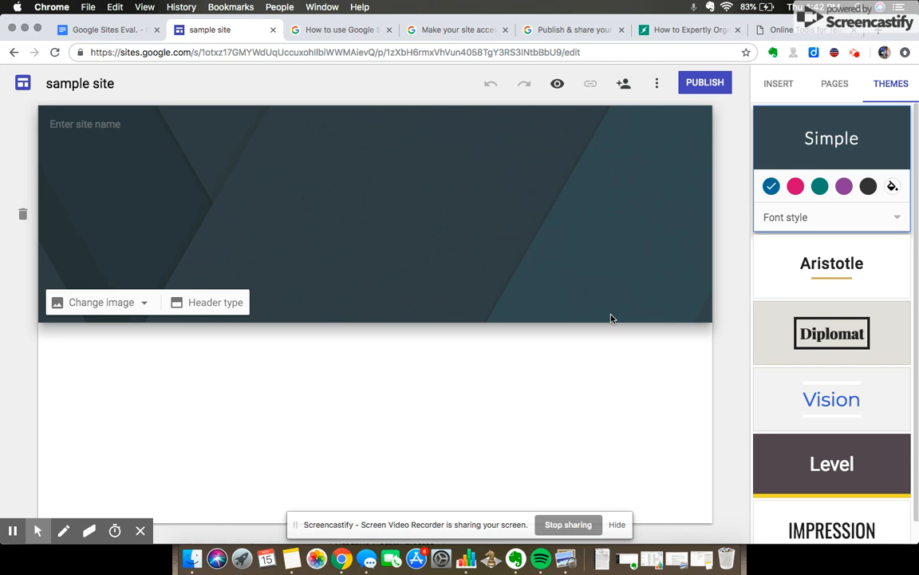
mouse_move(460, 165)
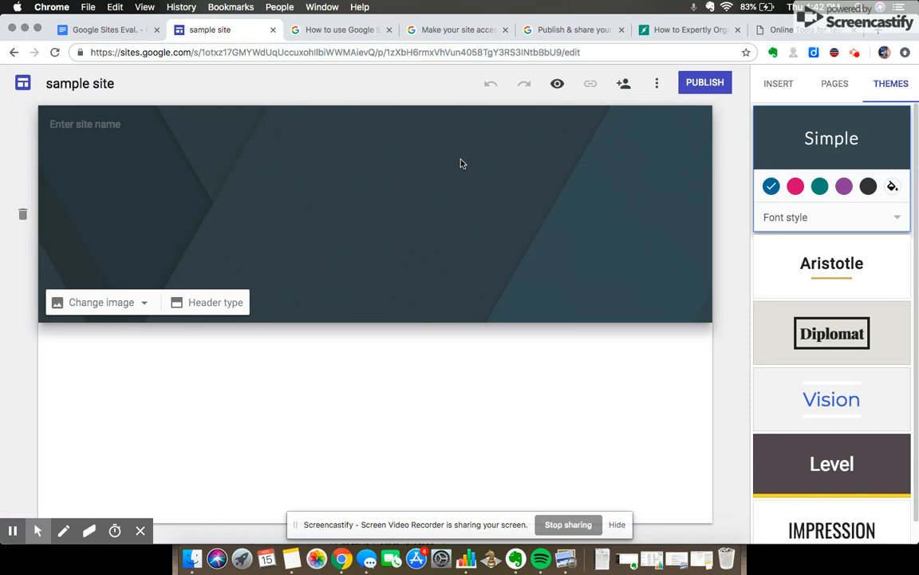
left_click(573, 30)
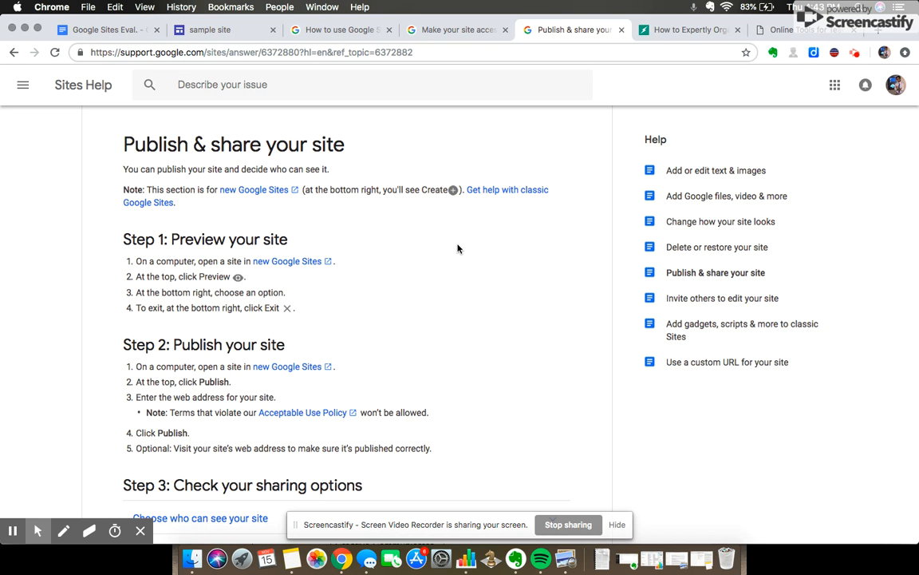
mouse_move(457, 25)
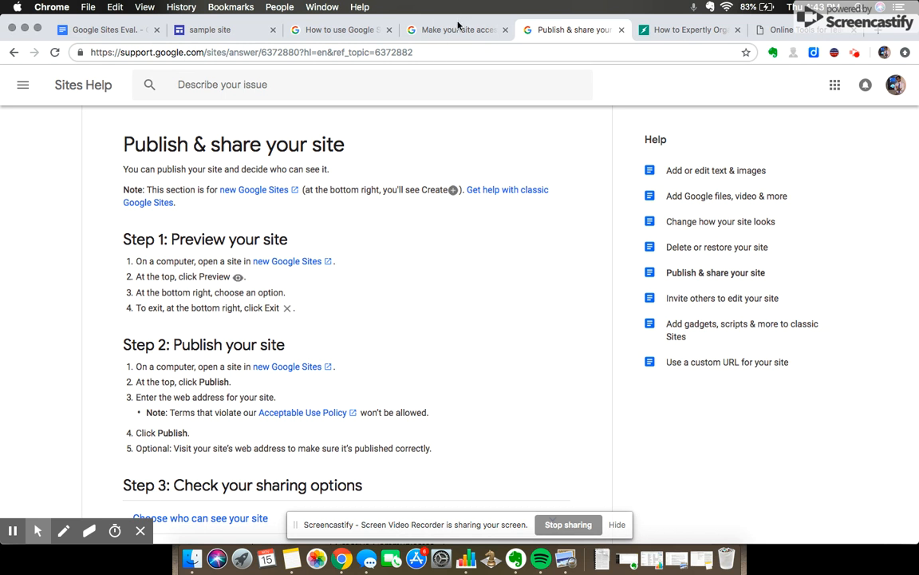
Step: Switch to the Google Sites Help tab showing the 'Make your site accessible' article
left_click(455, 29)
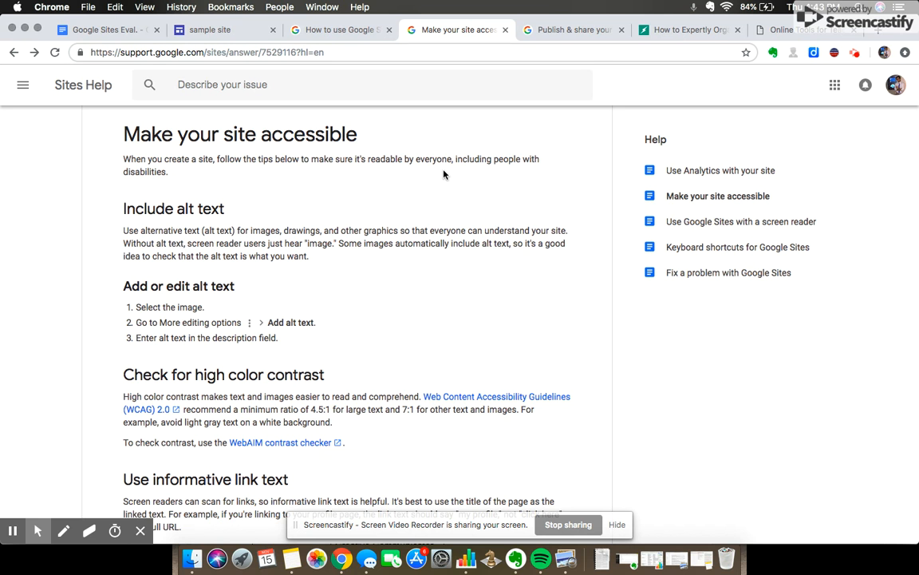
mouse_move(438, 164)
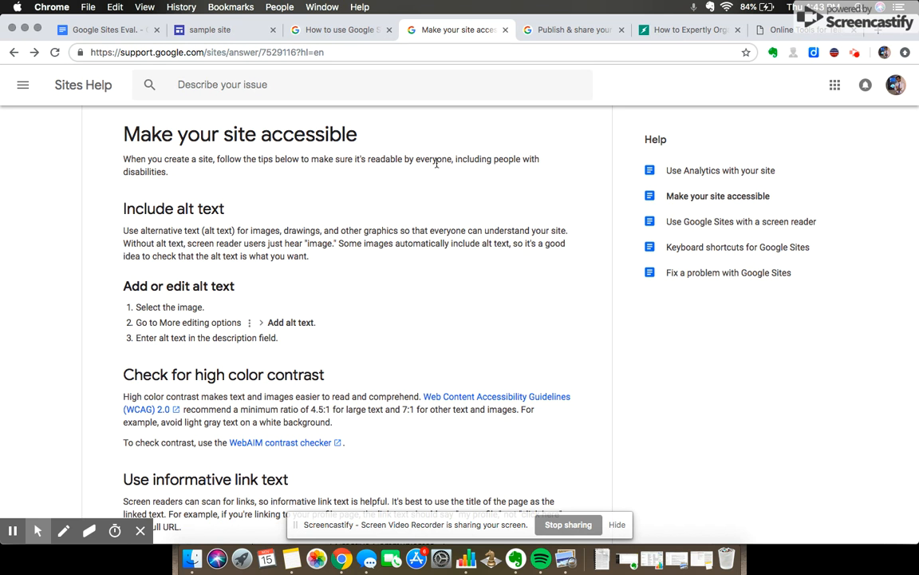
Step: Revisit the Google Sites Eval document, then go to the Online Tools for Teaching home page
left_click(104, 30)
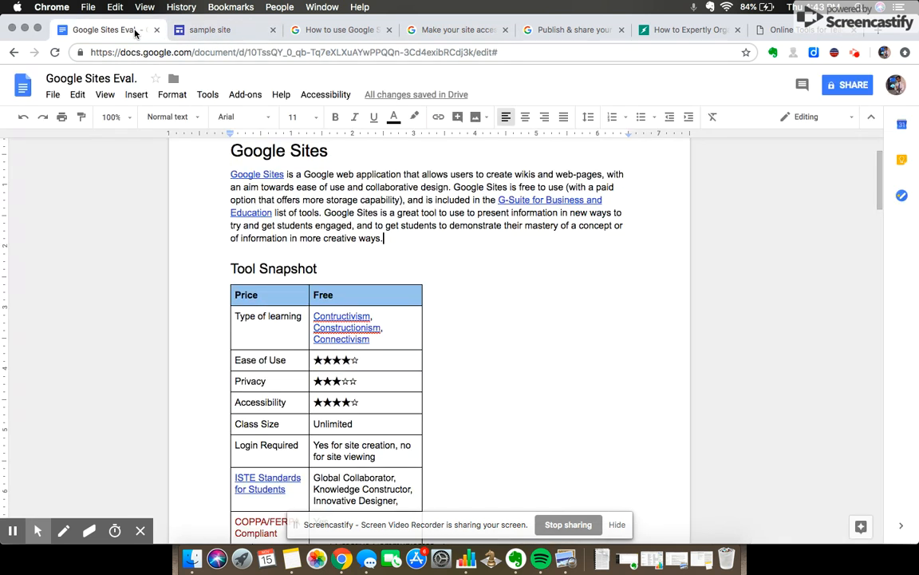
mouse_move(569, 288)
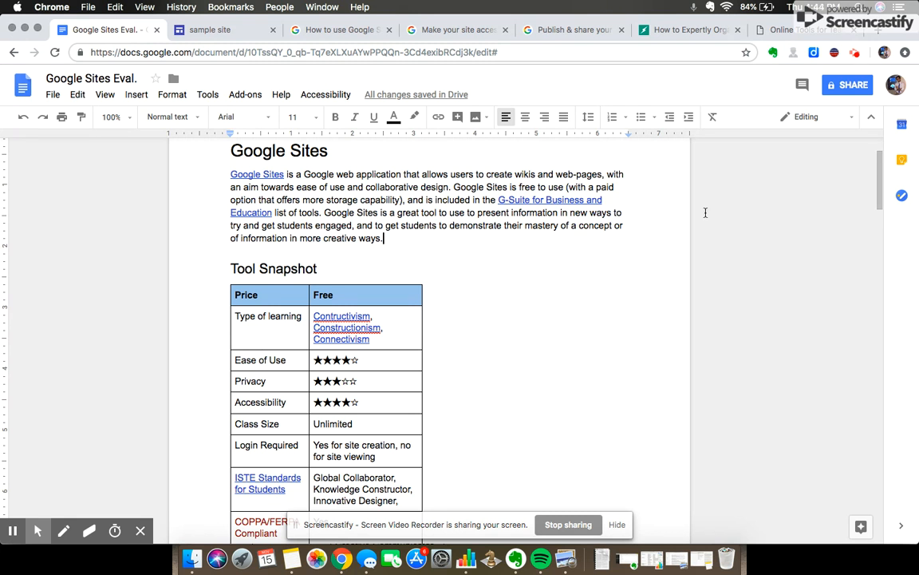
left_click(798, 30)
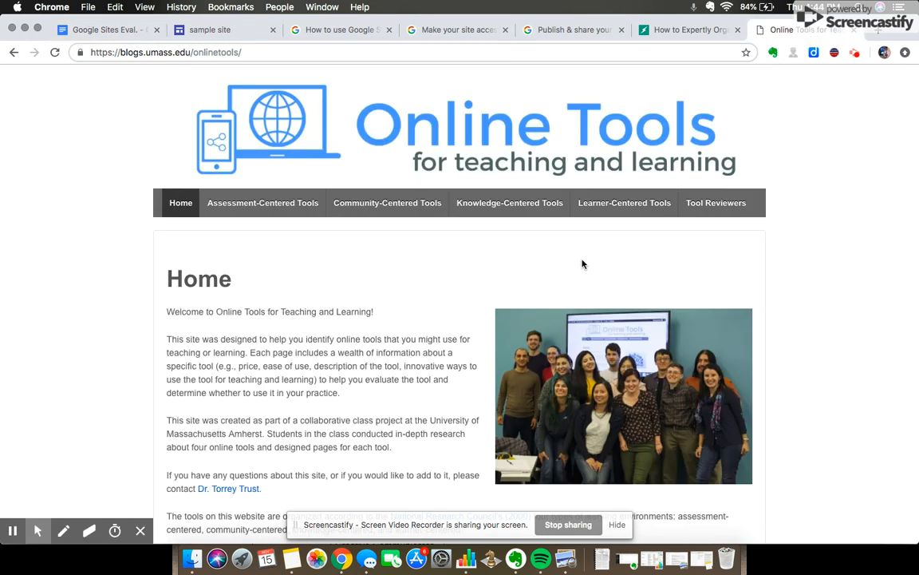